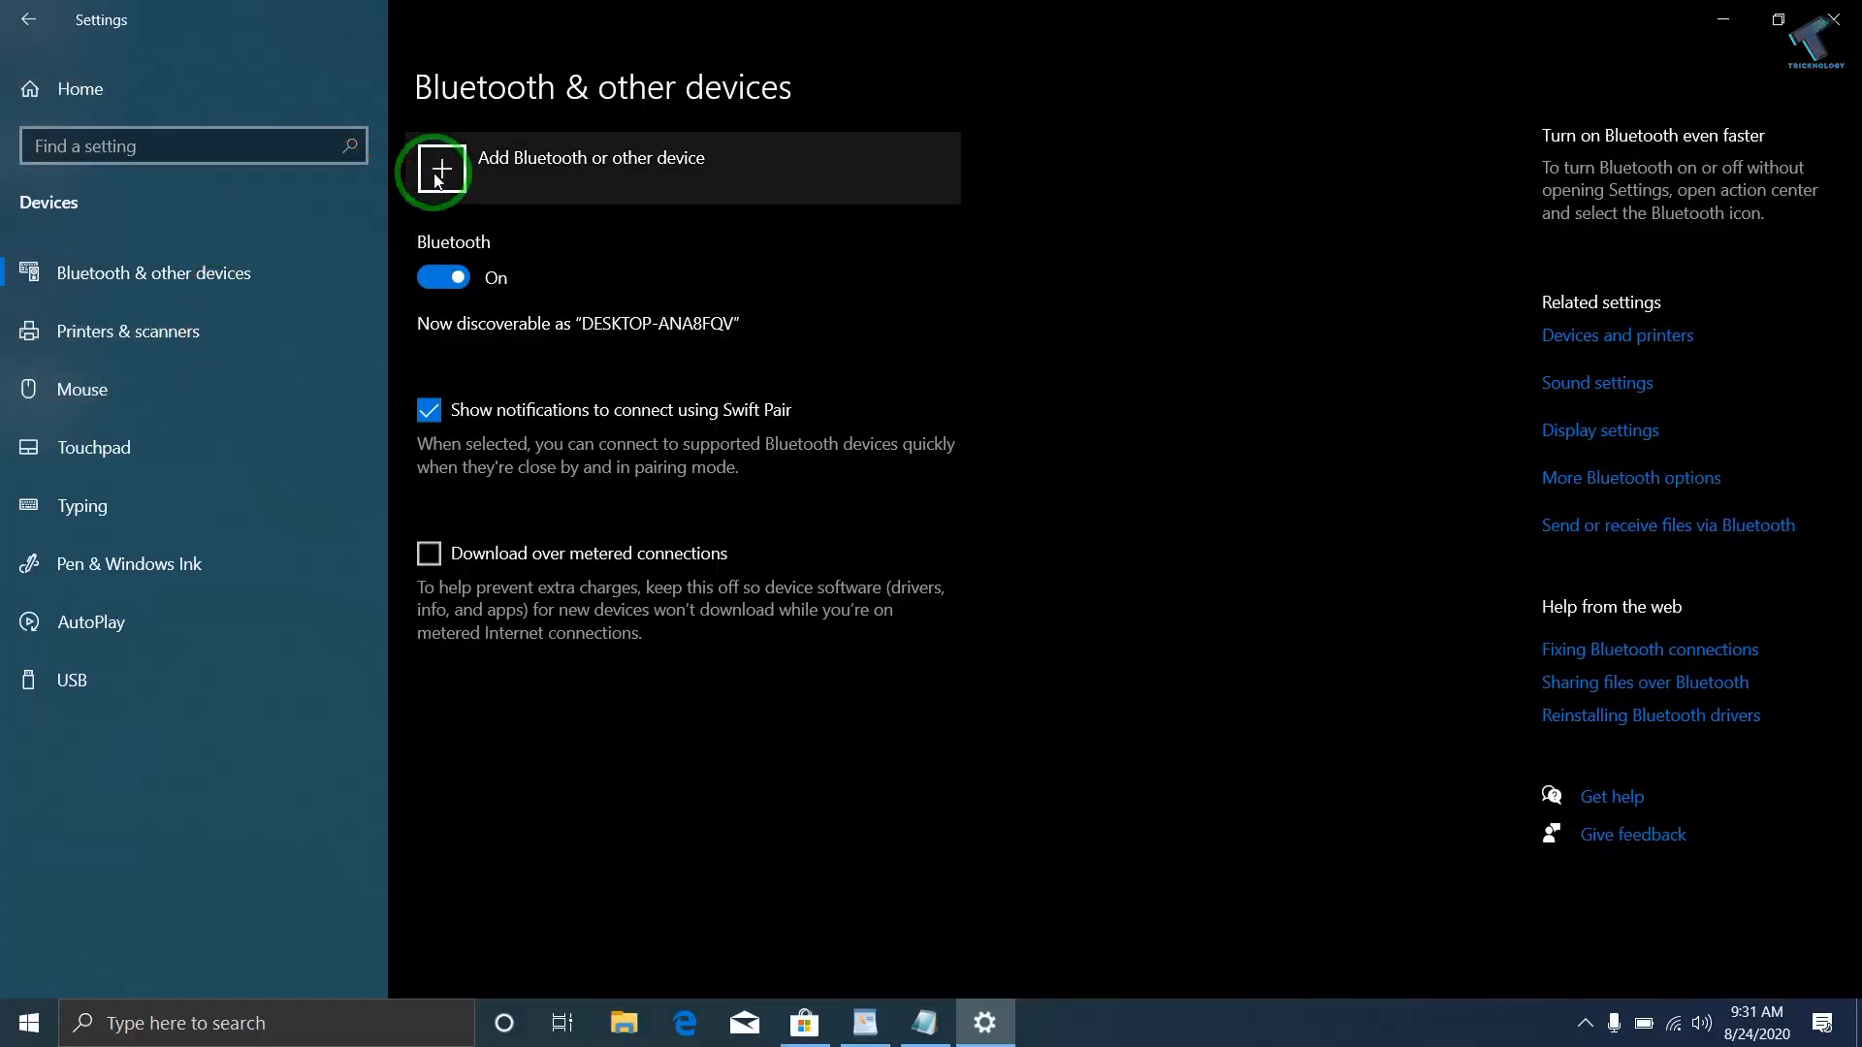
mouse_move(485, 175)
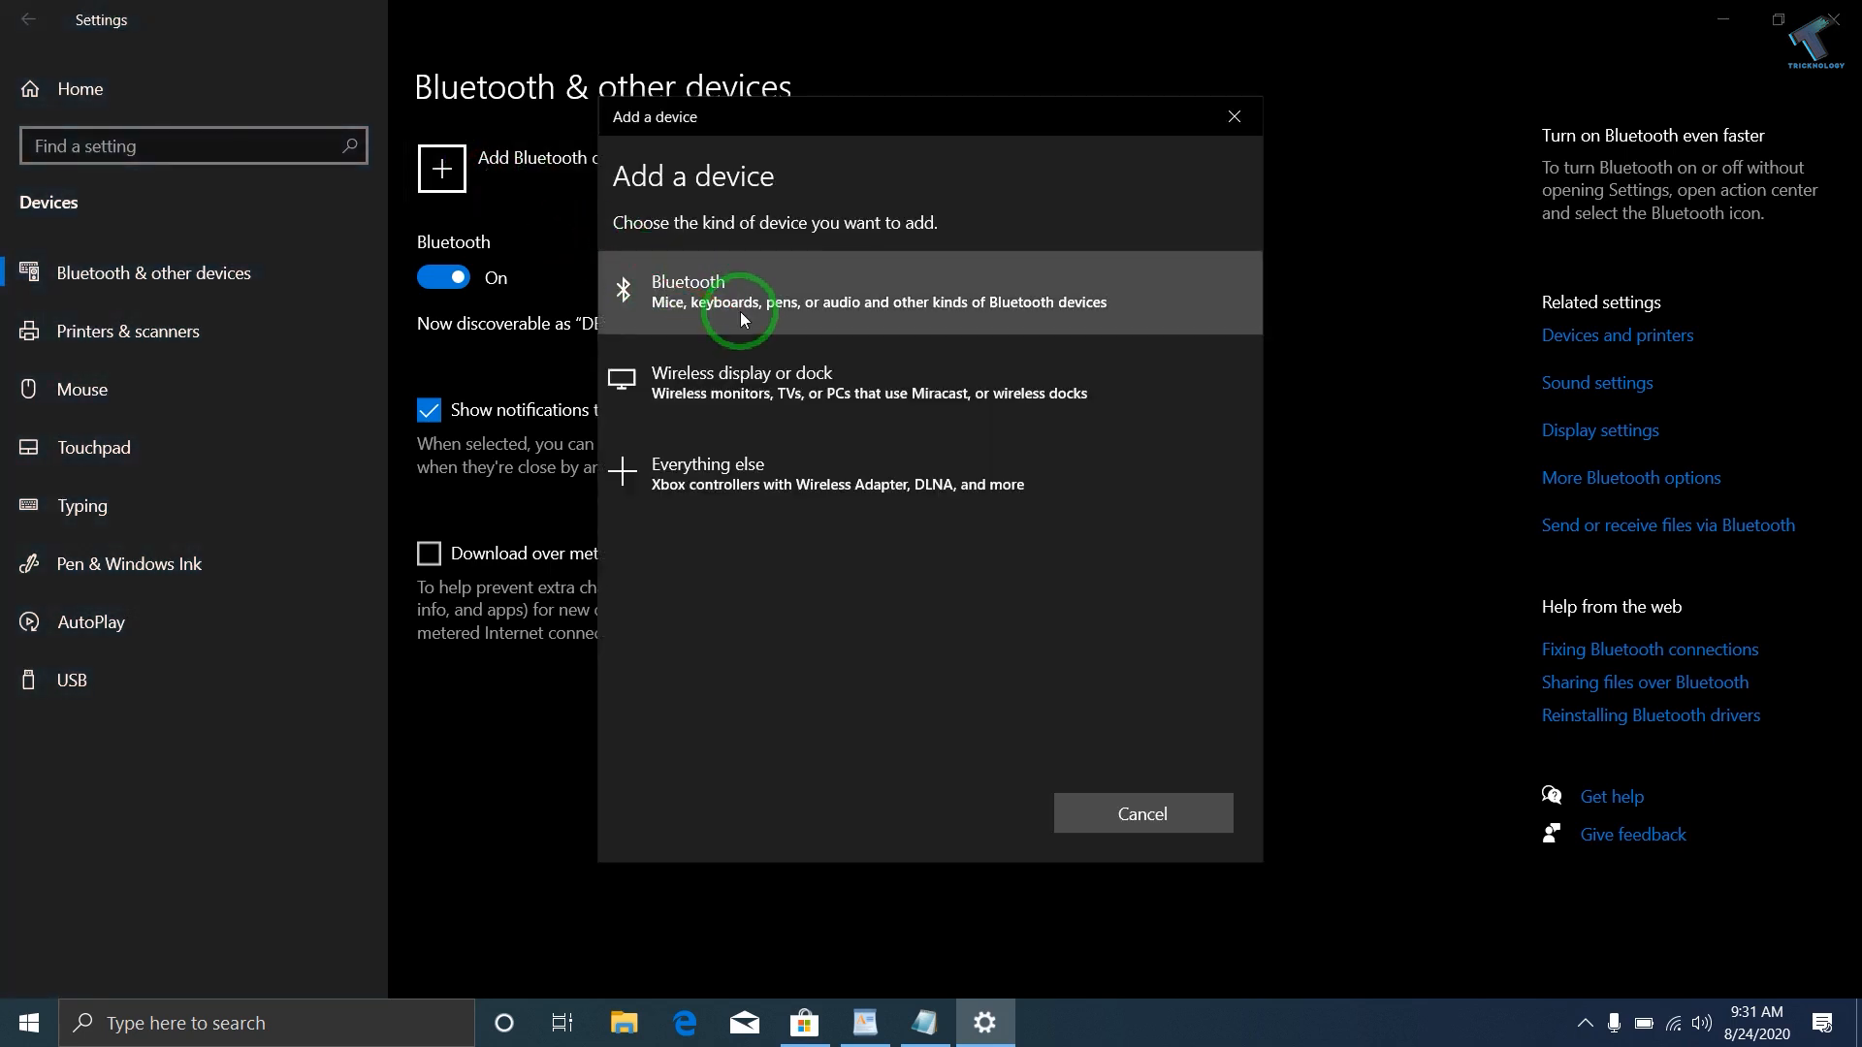
Choose Bluetooth as the device type to scan for nearby devices.
click(742, 293)
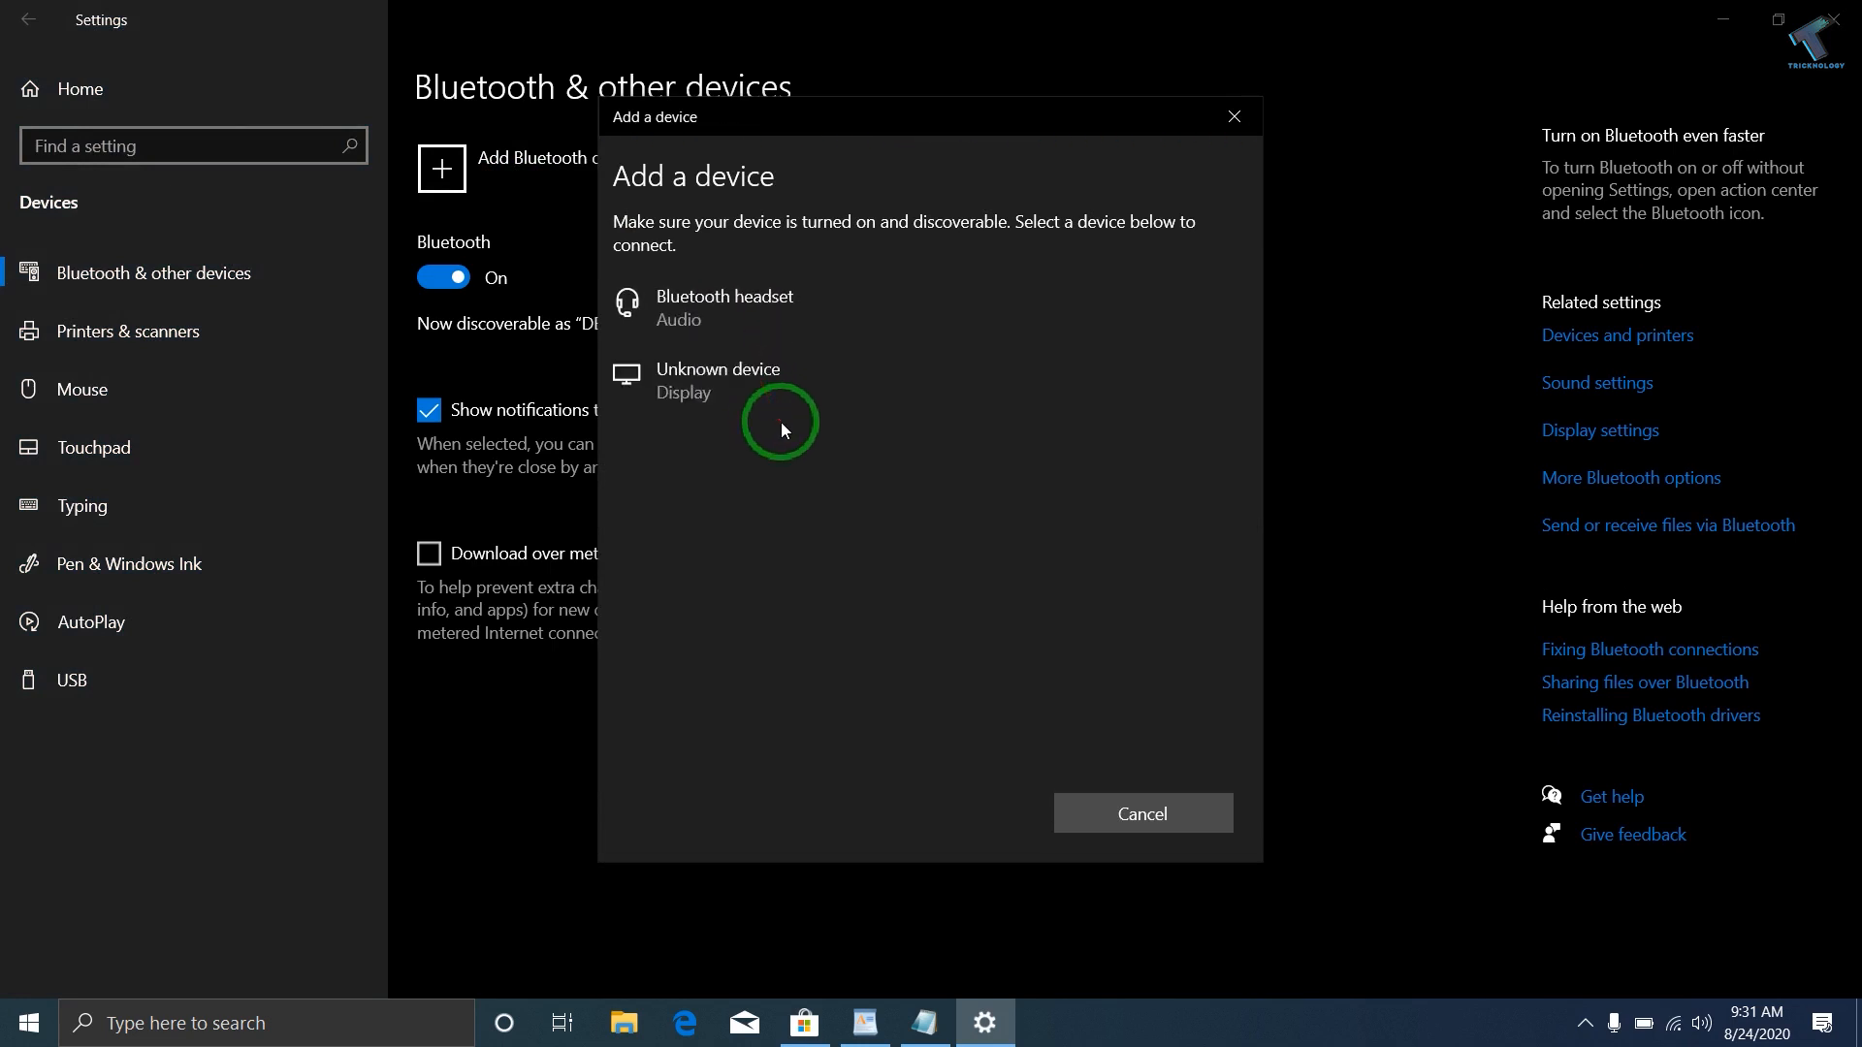
Pair the Bluetooth headset boAt Rockerz 400 until it reports ready to go.
click(760, 307)
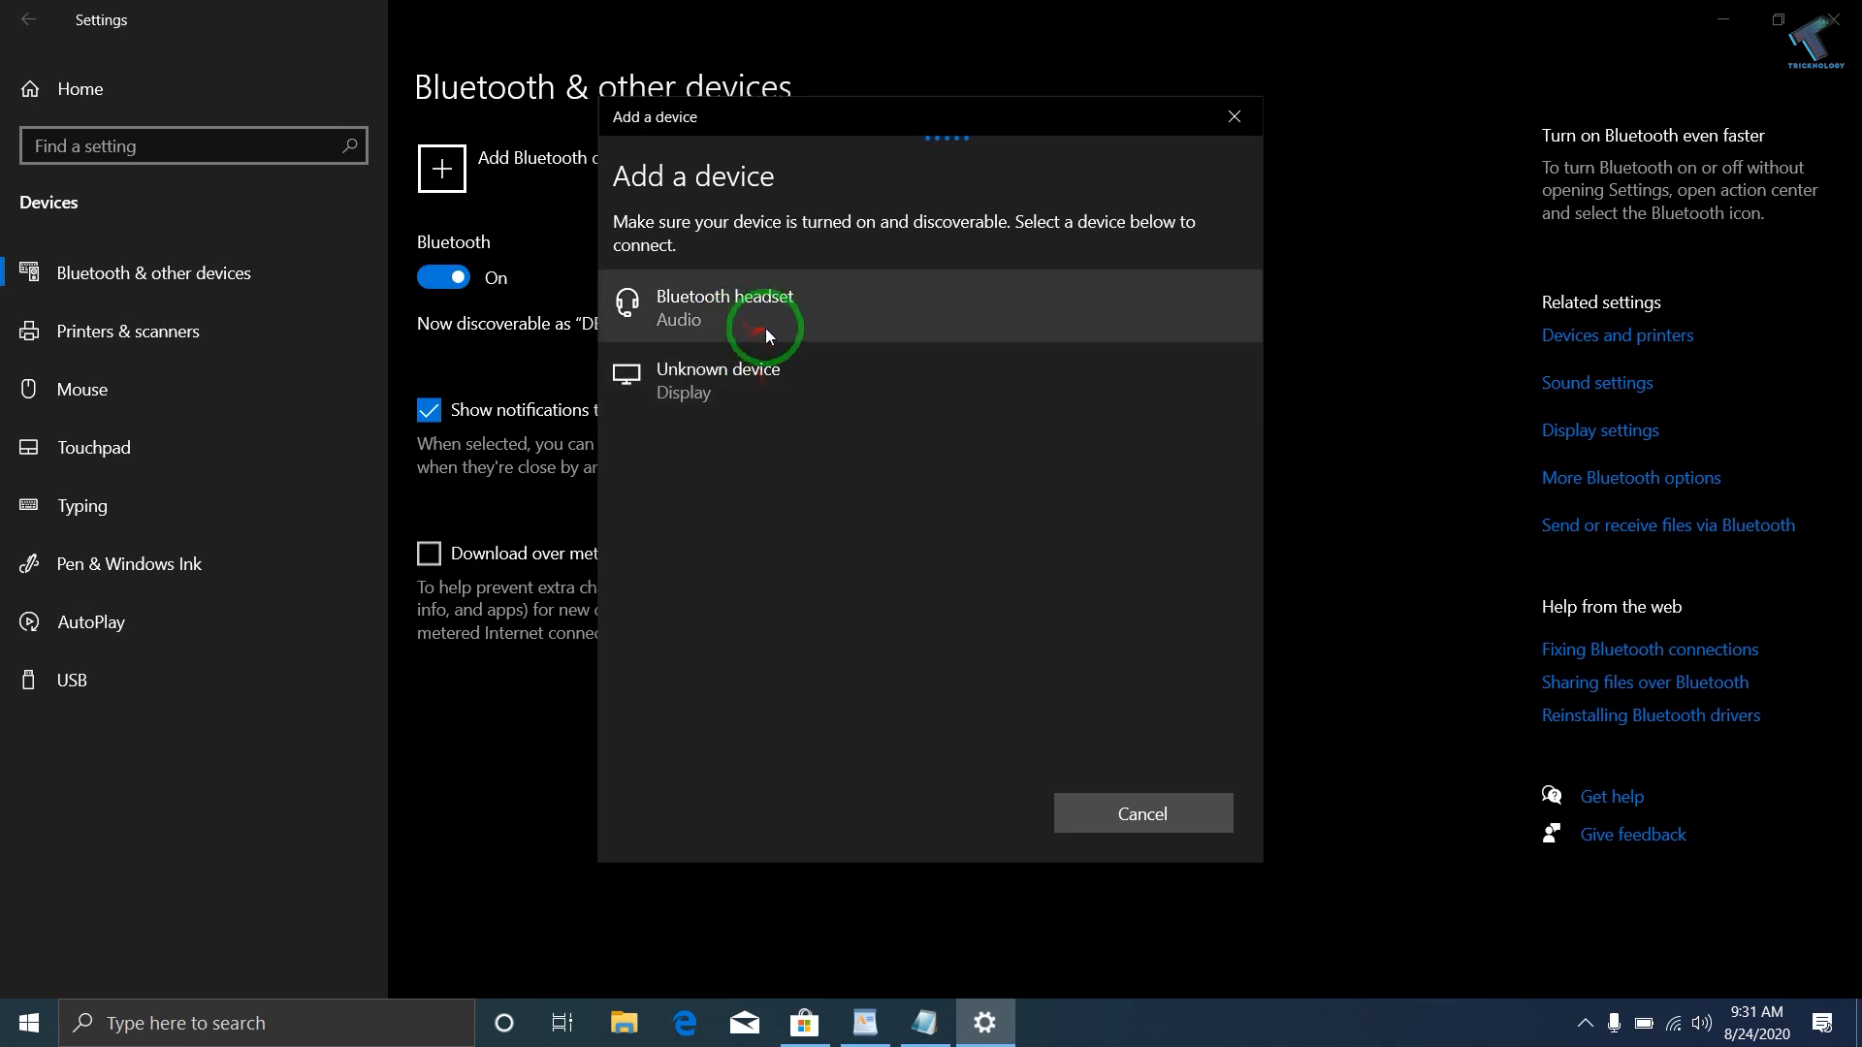
click(768, 306)
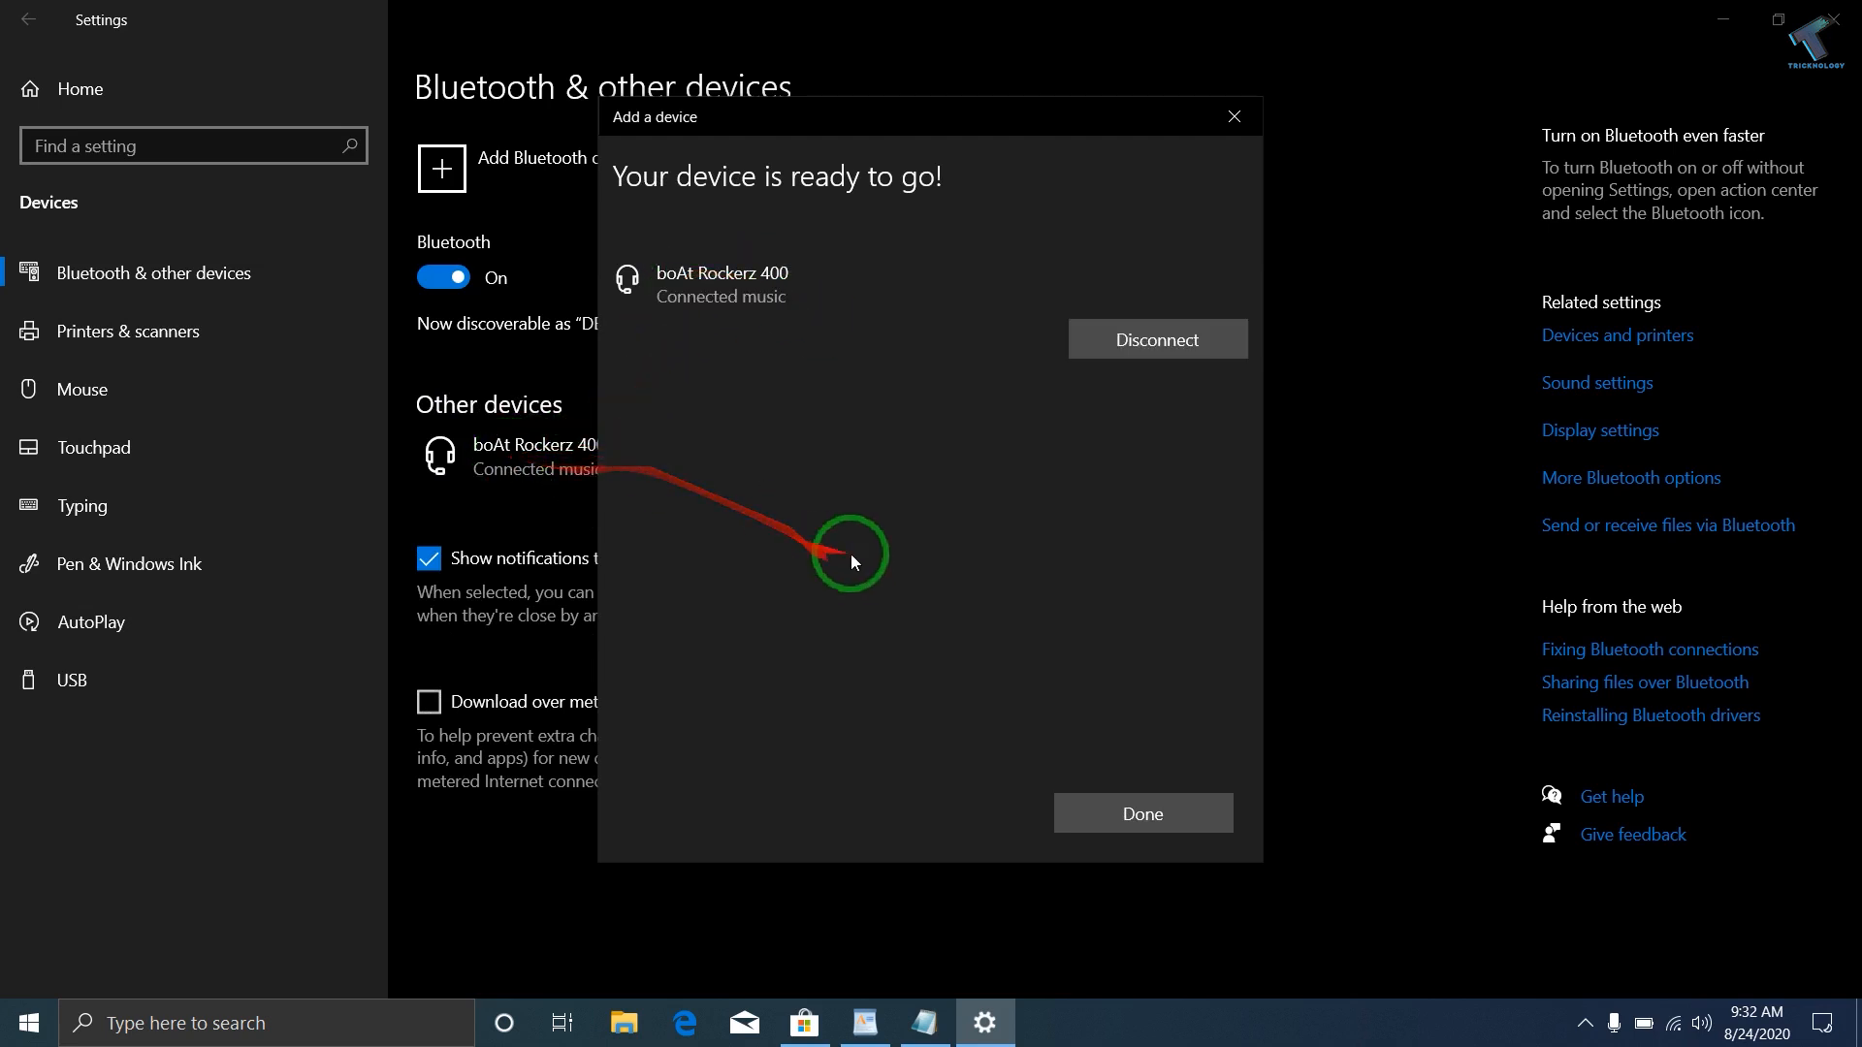
mouse_move(1112, 683)
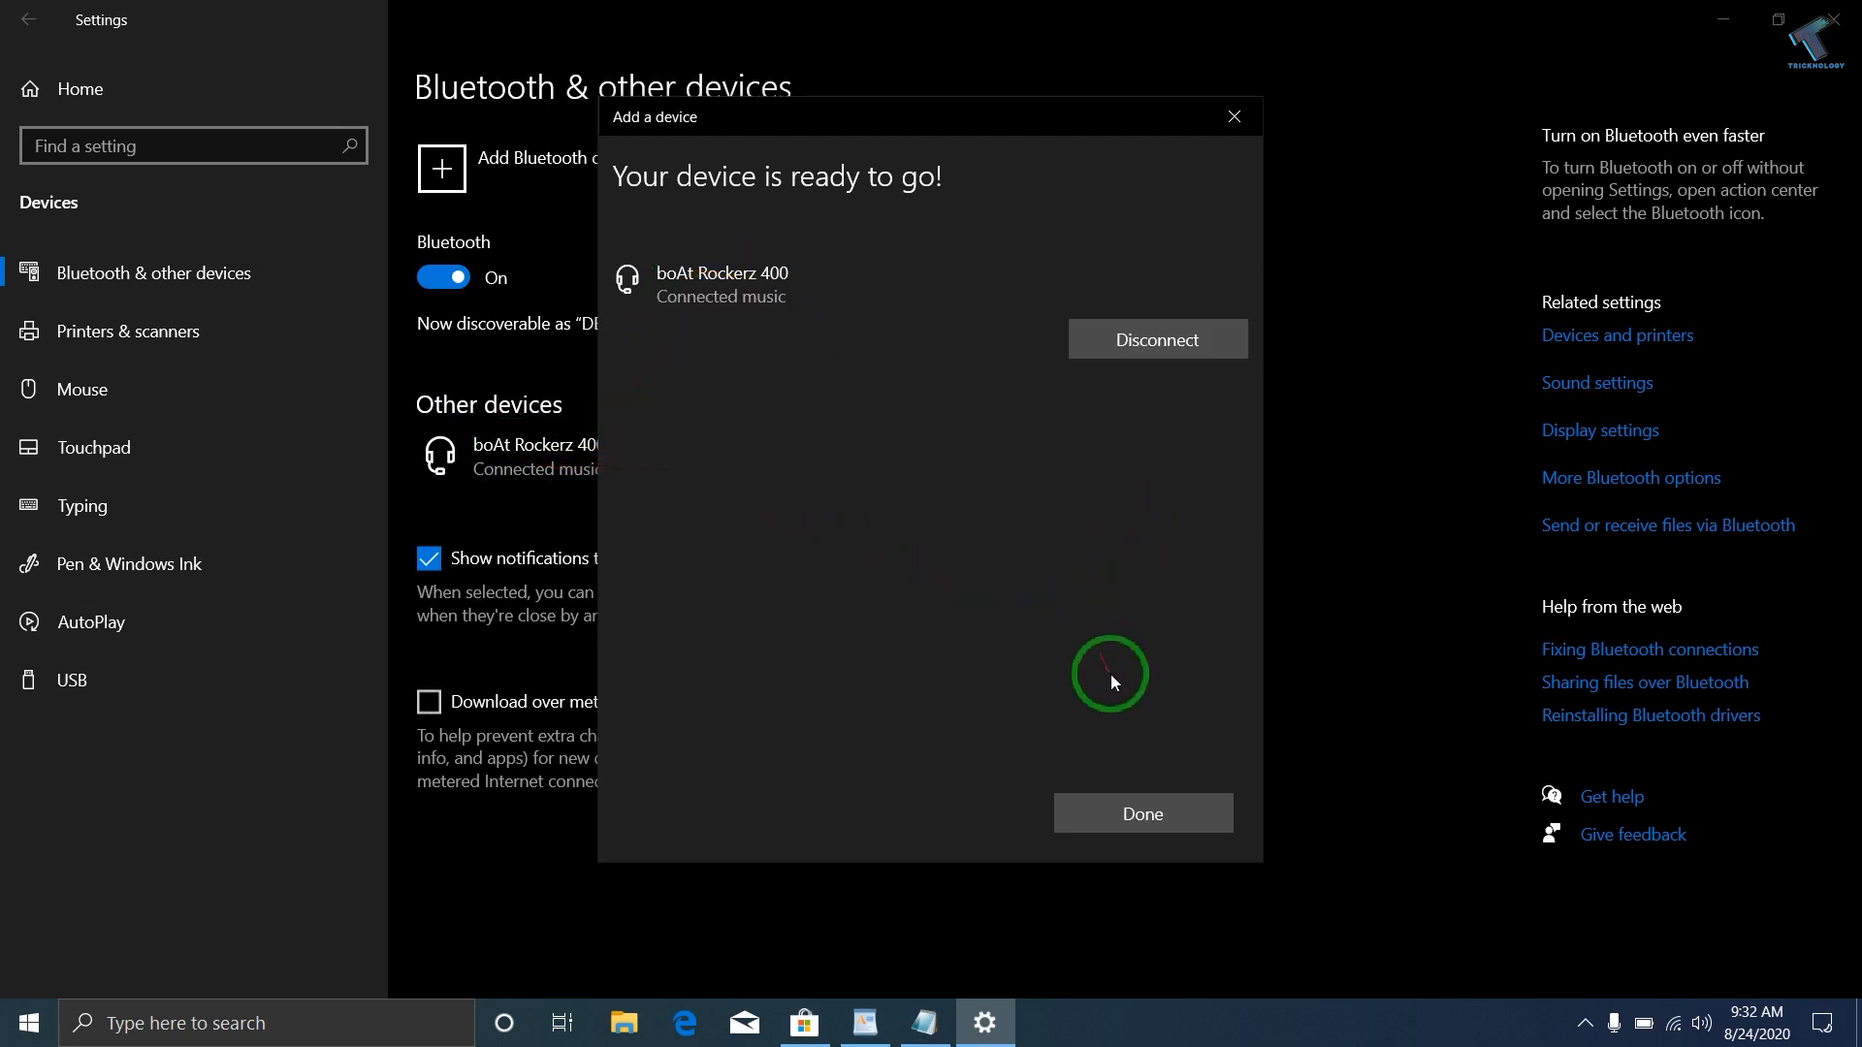
Close the pairing dialog and check boAt Rockerz 400 is the output at volume 100.
click(1140, 814)
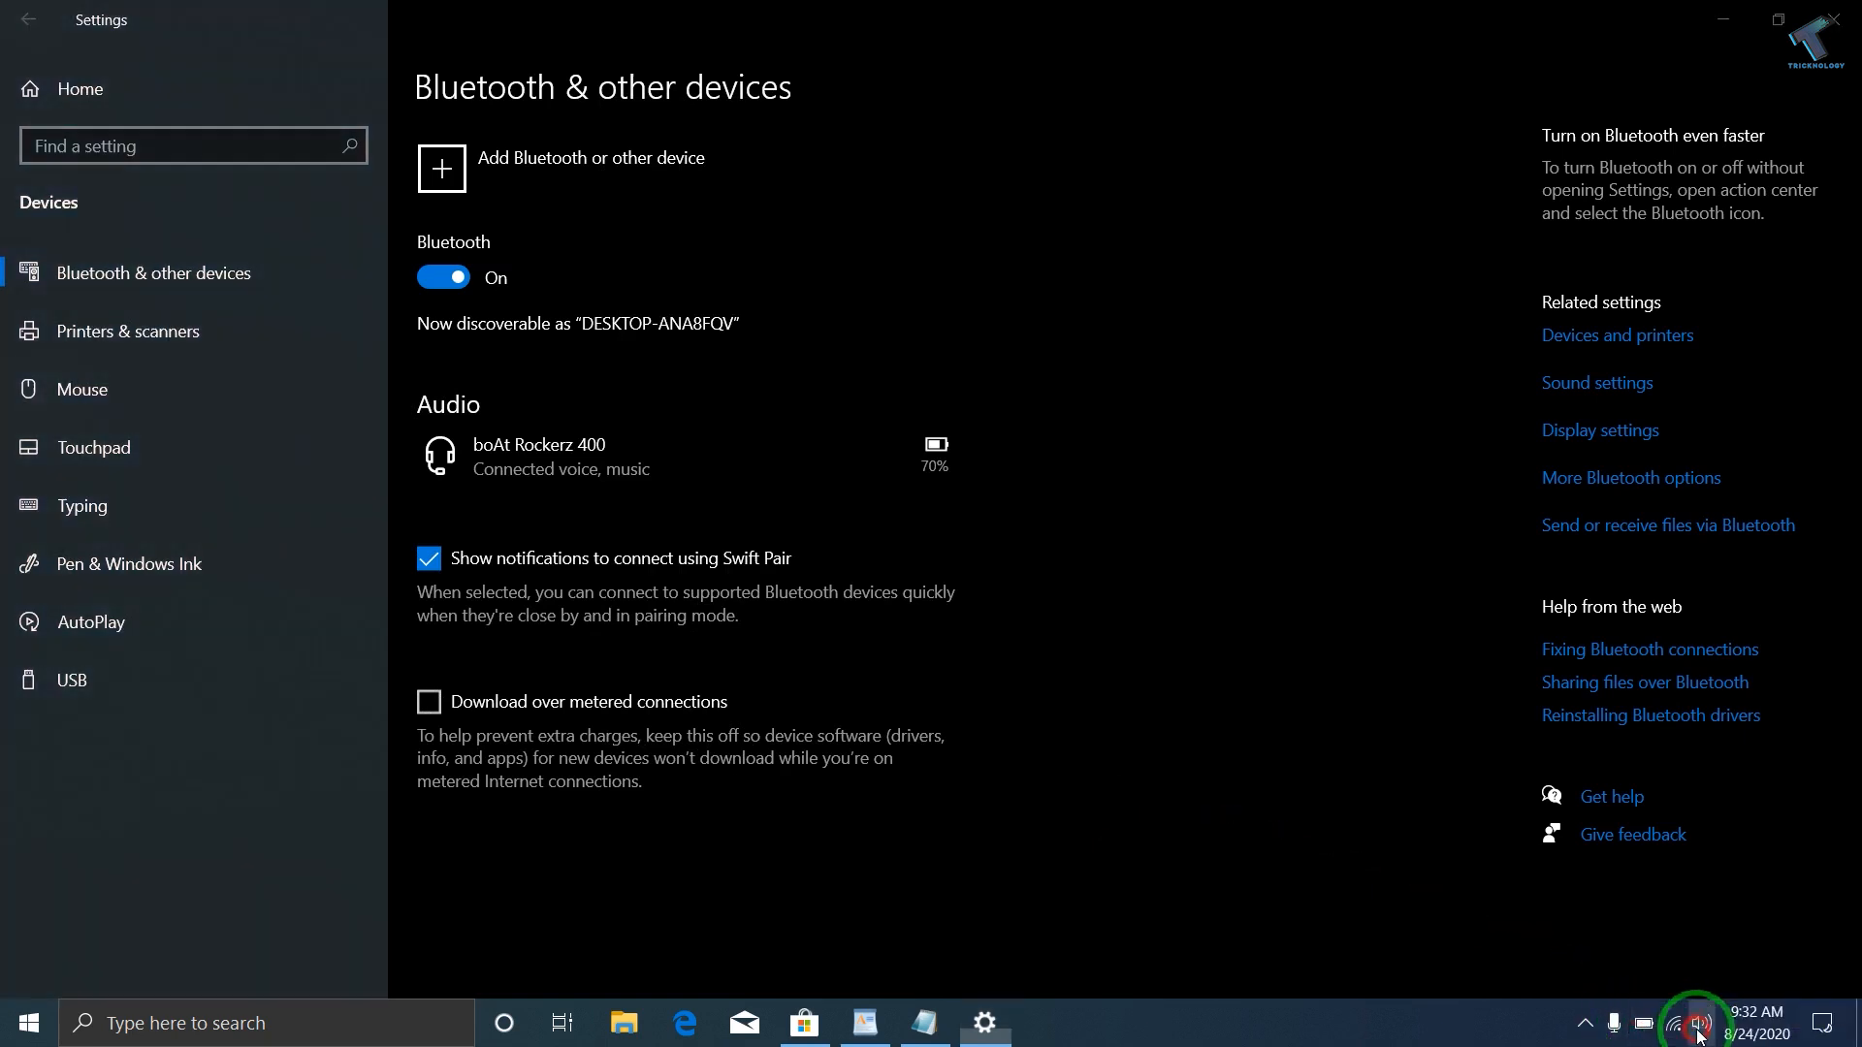
click(1697, 1022)
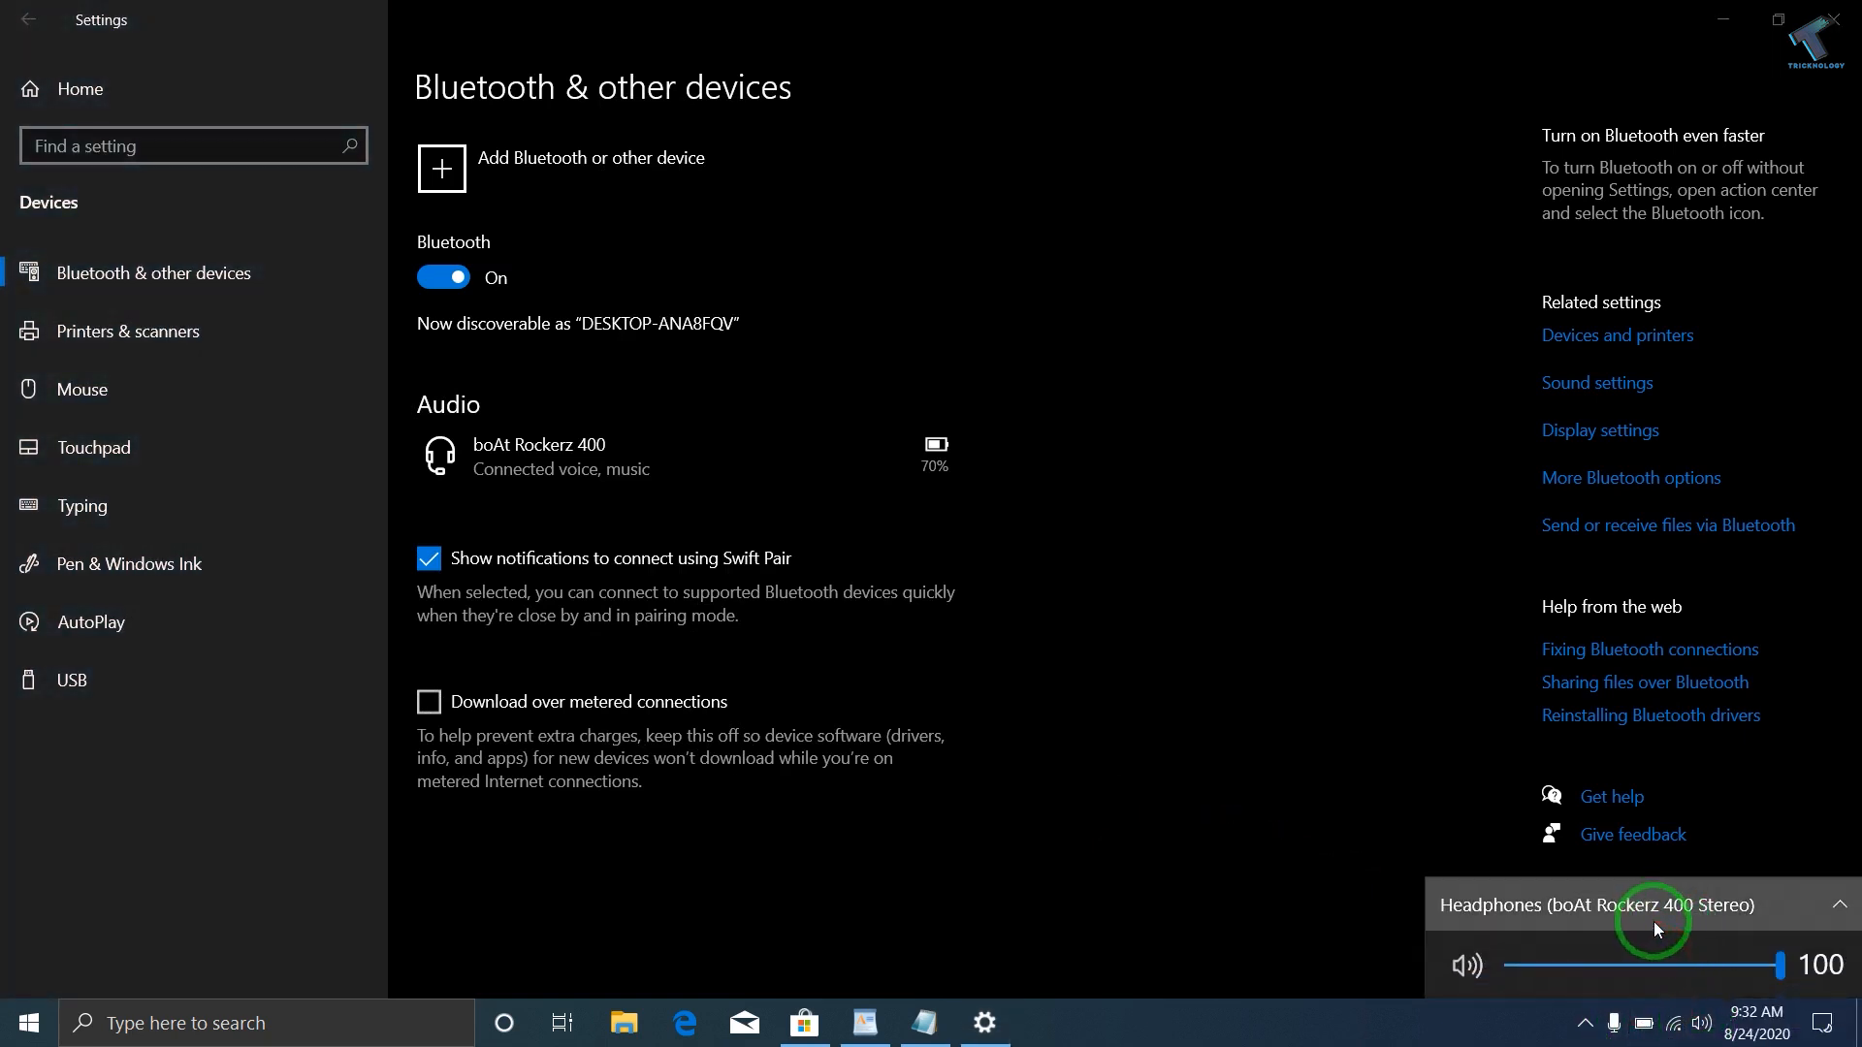